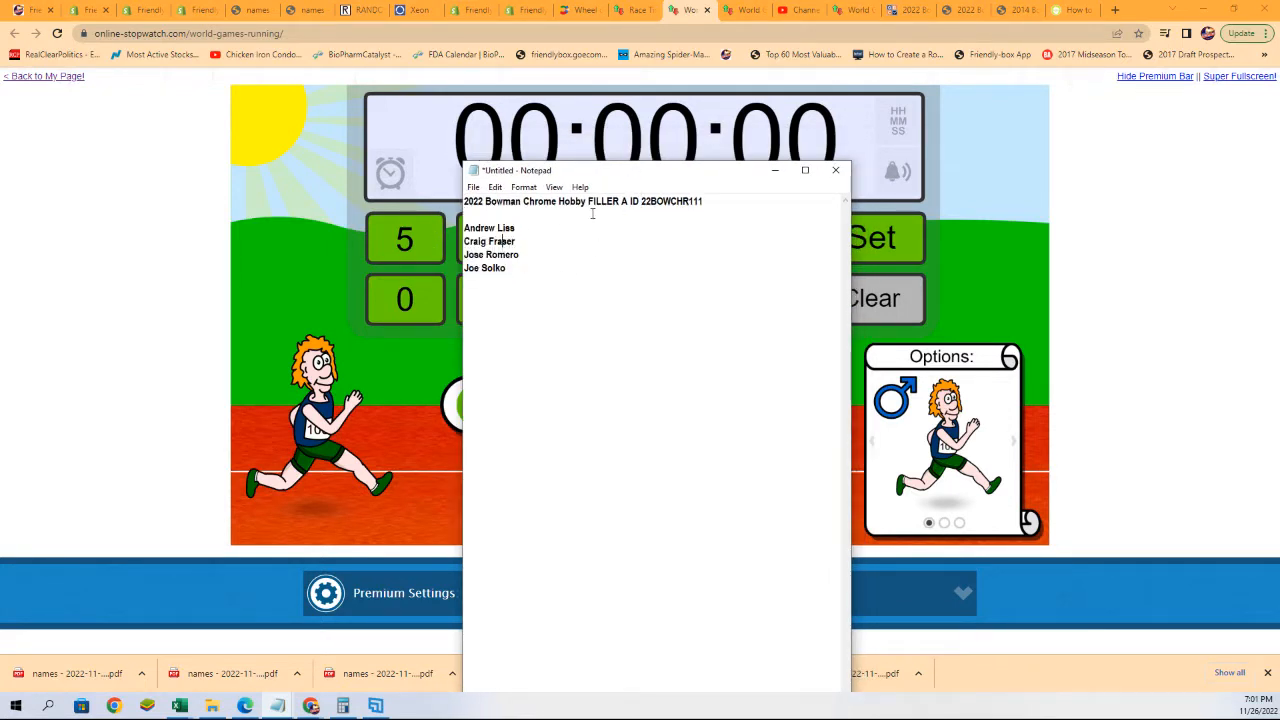
Replace the race's five old names with the four names copied from Notepad
left_click_drag(464, 254, 506, 267)
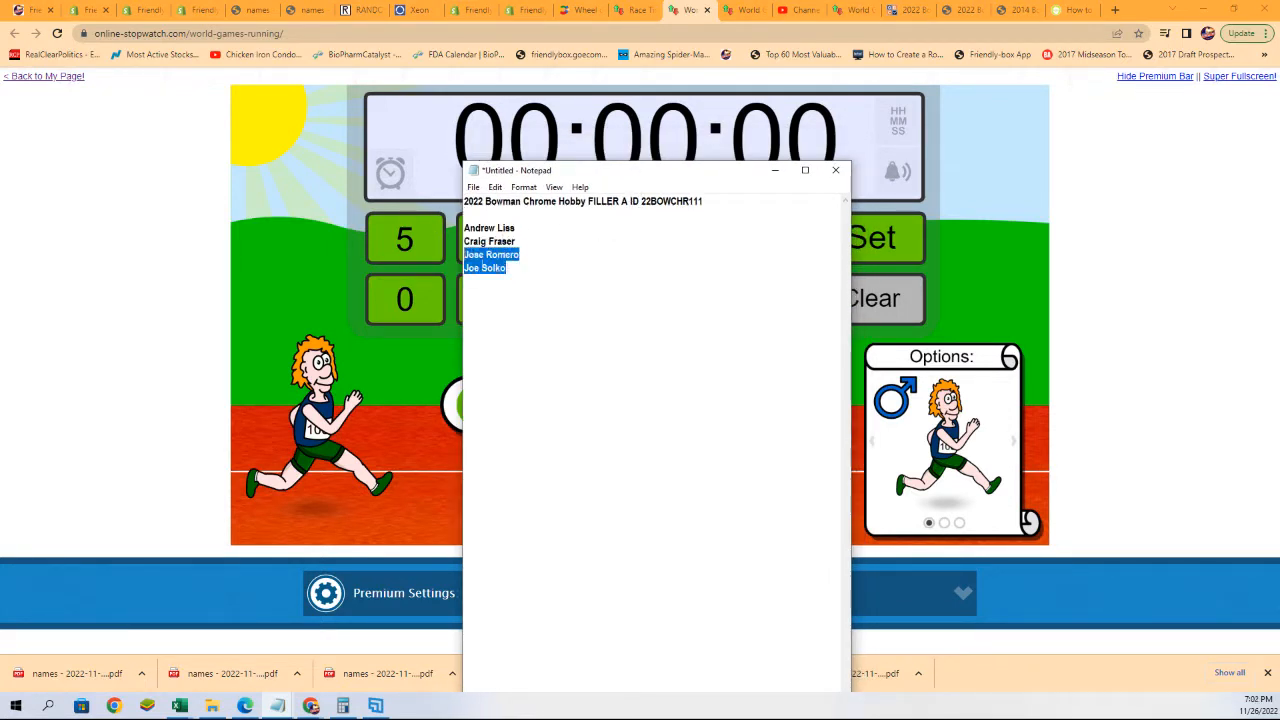
right_click(490, 250)
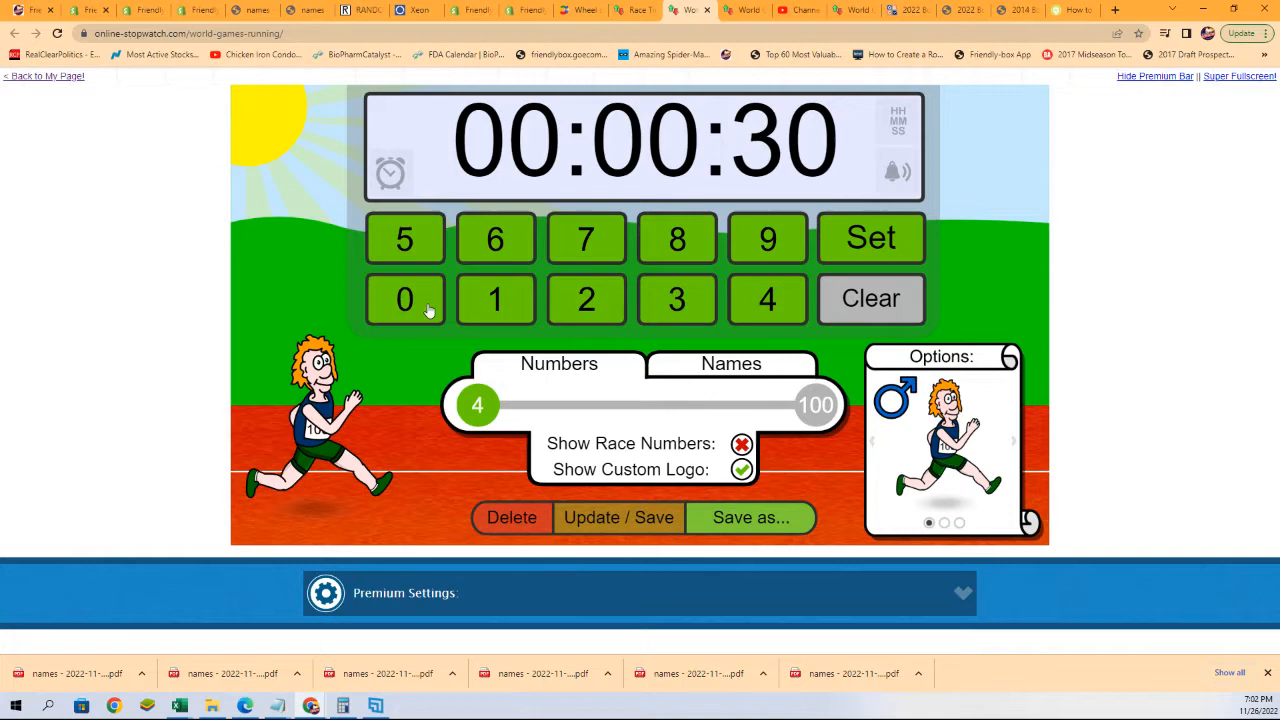
left_click(731, 364)
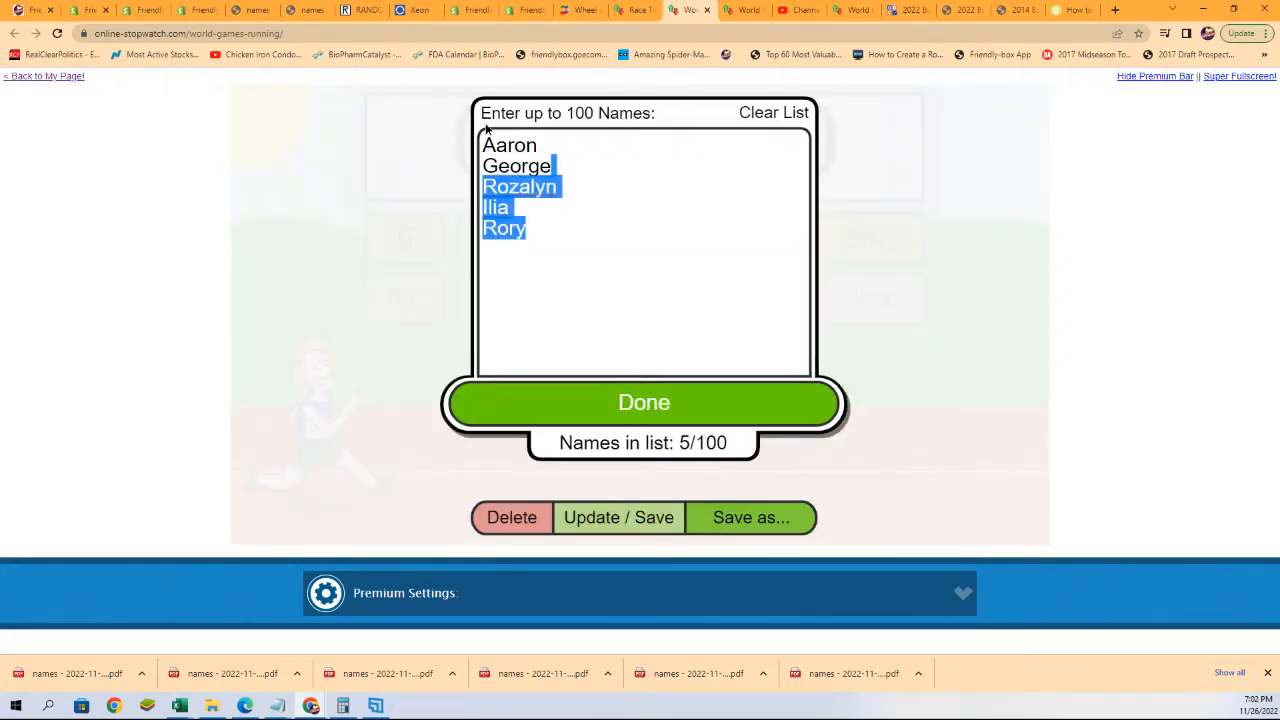
left_click(773, 112)
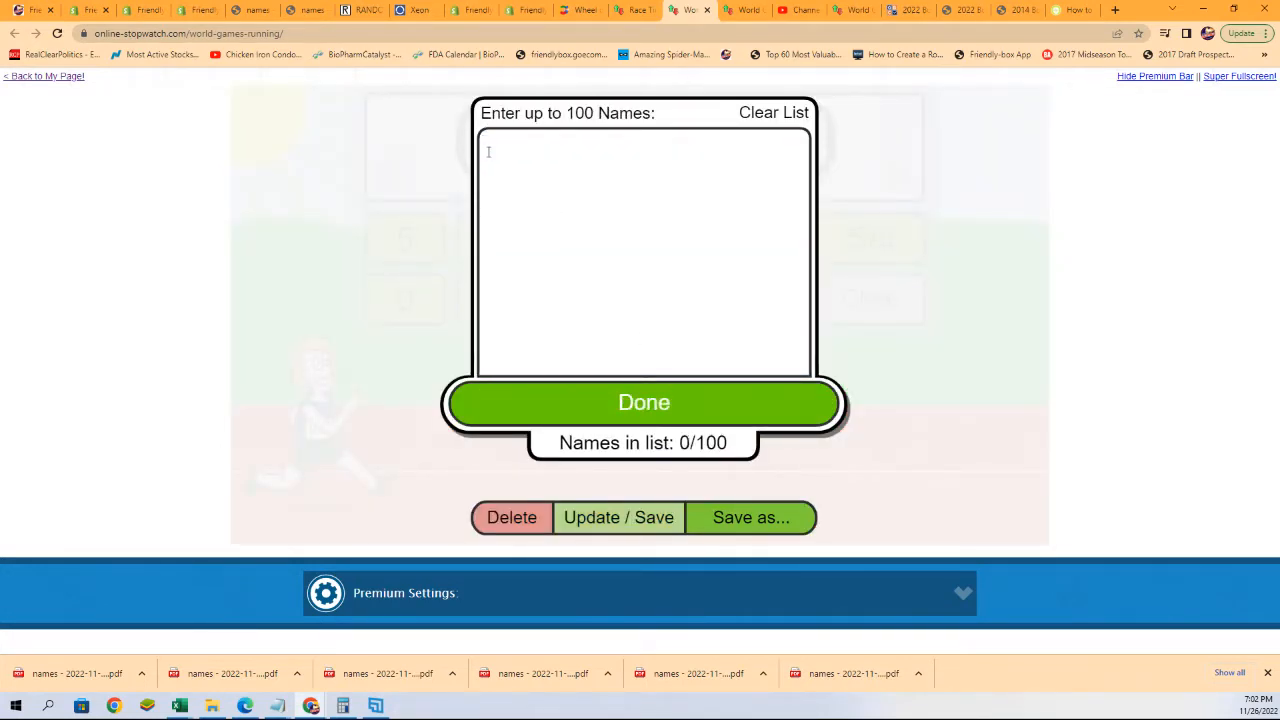
left_click(643, 403)
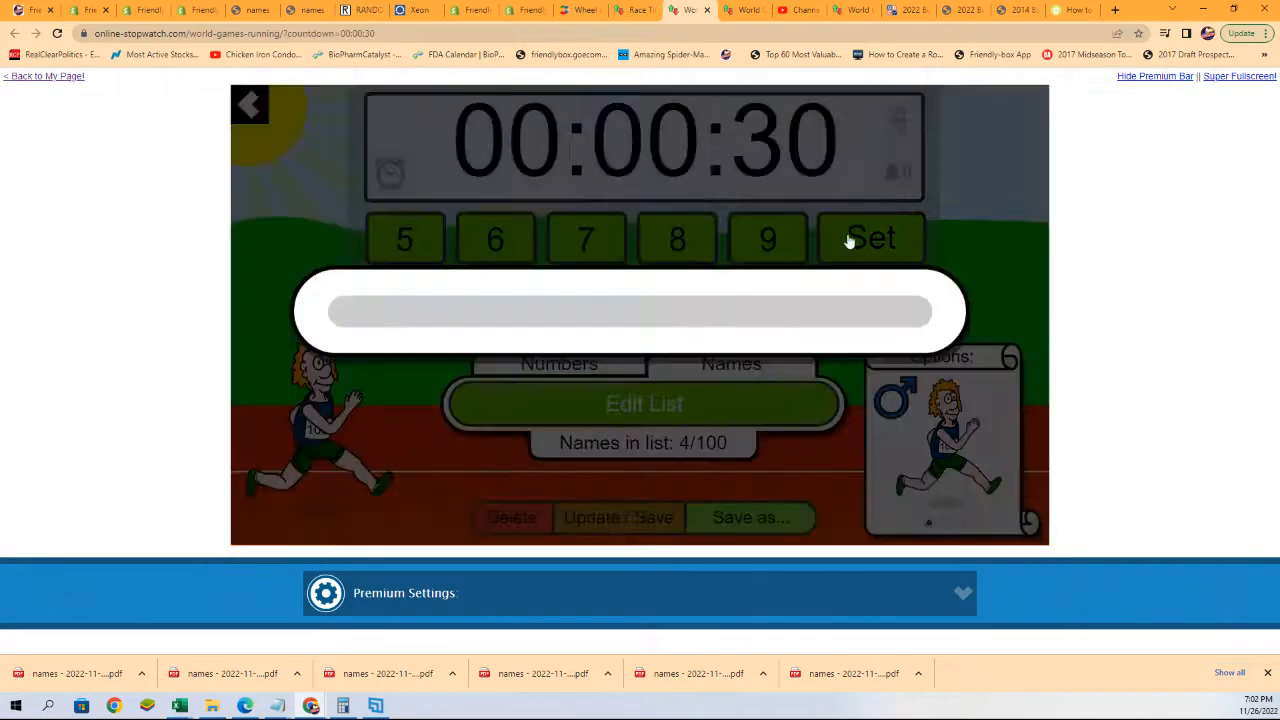
Load the race with the 30-second countdown and shuffle the four runners' lanes
left_click(871, 238)
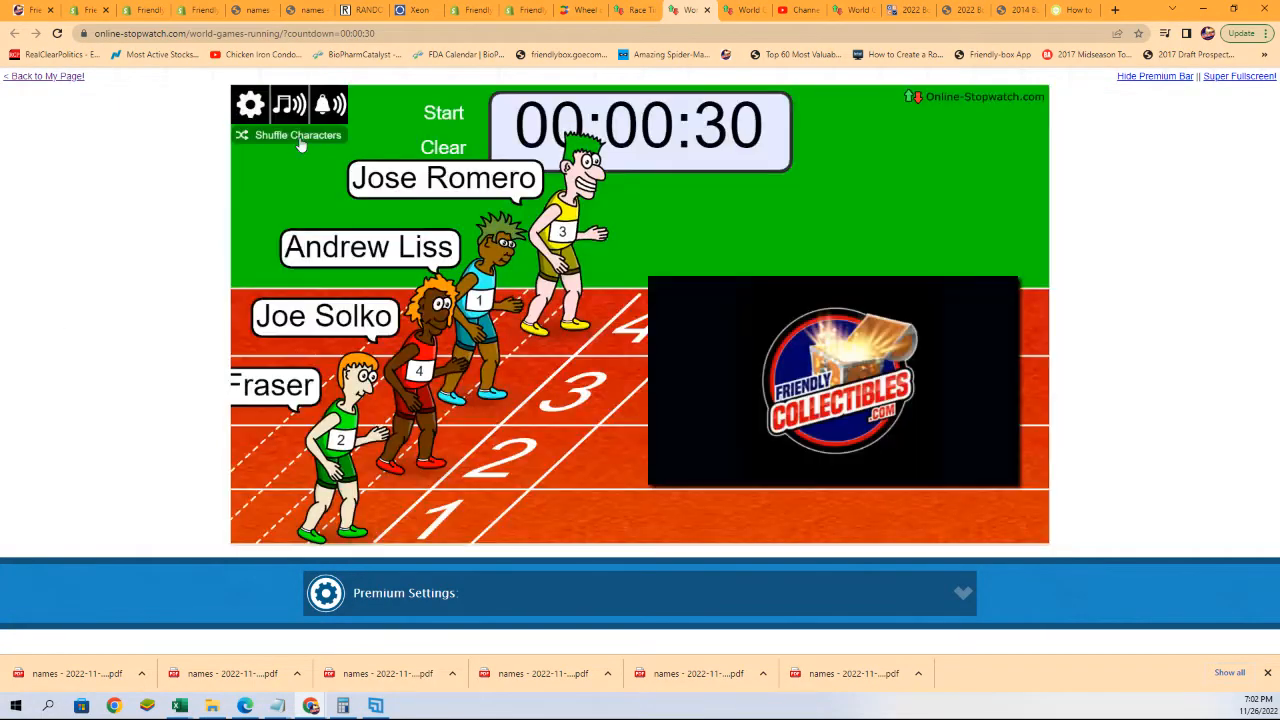
left_click(297, 135)
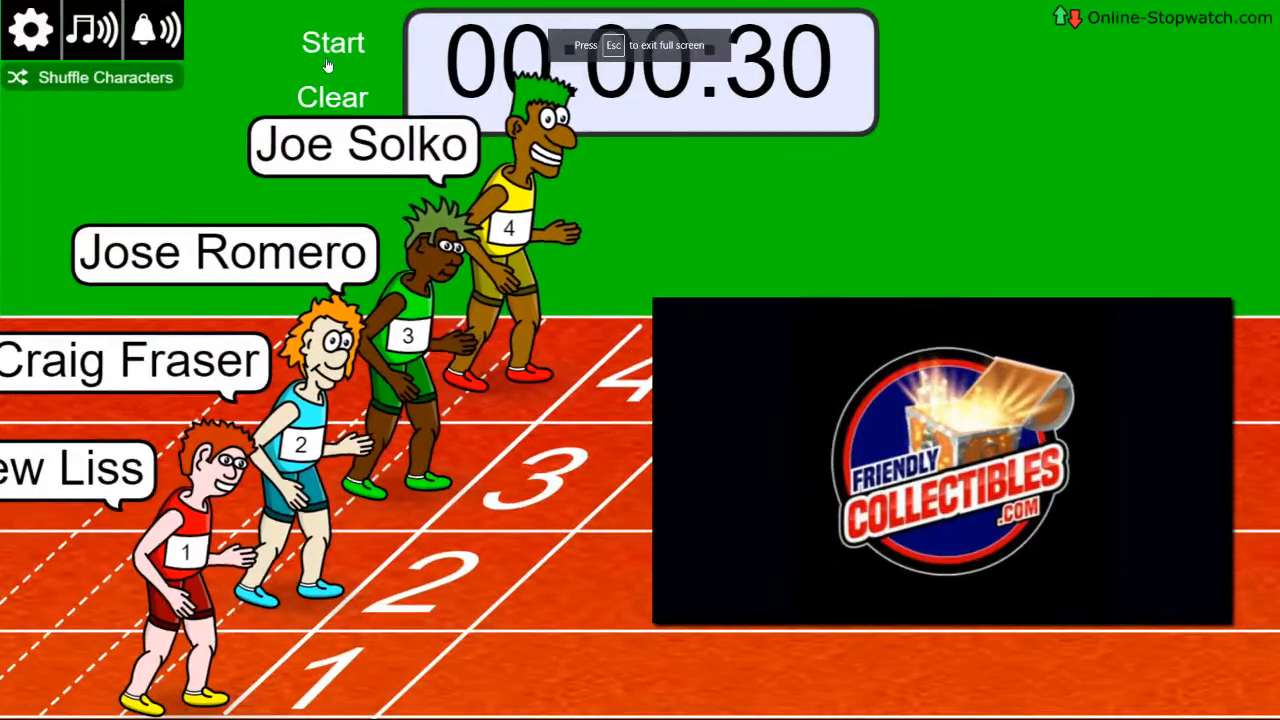
left_click(333, 42)
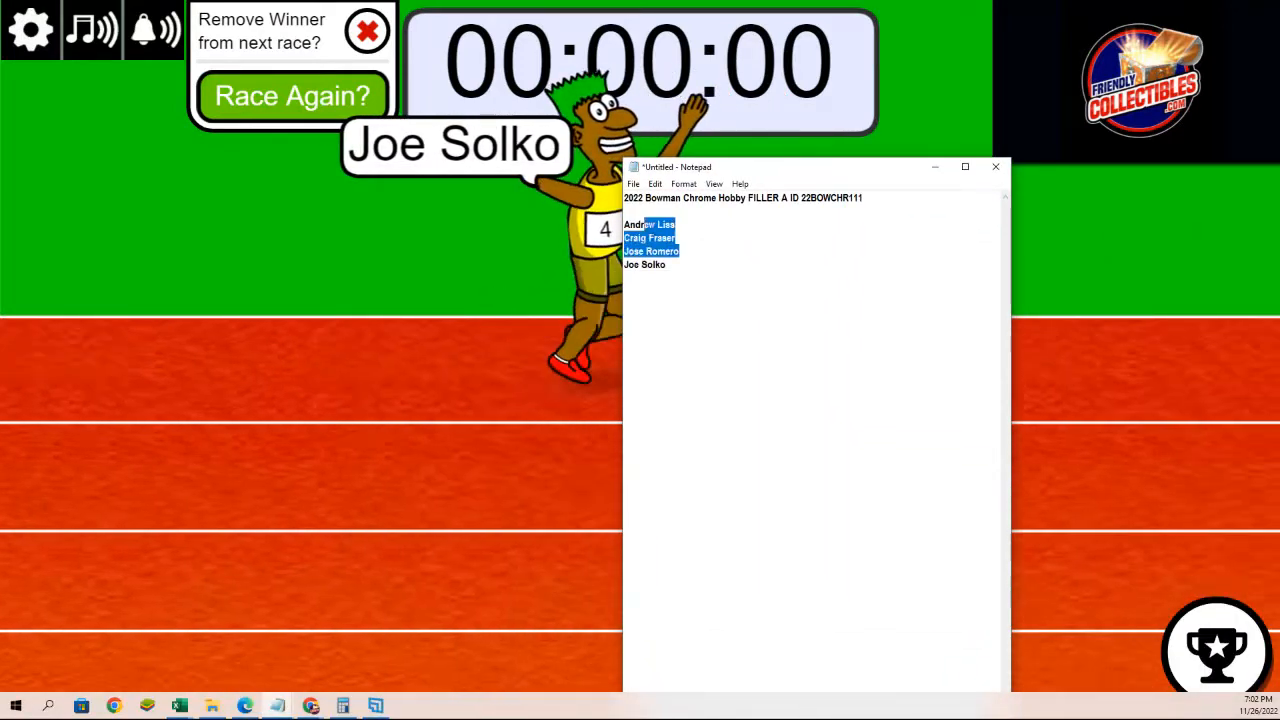
key("Delete")
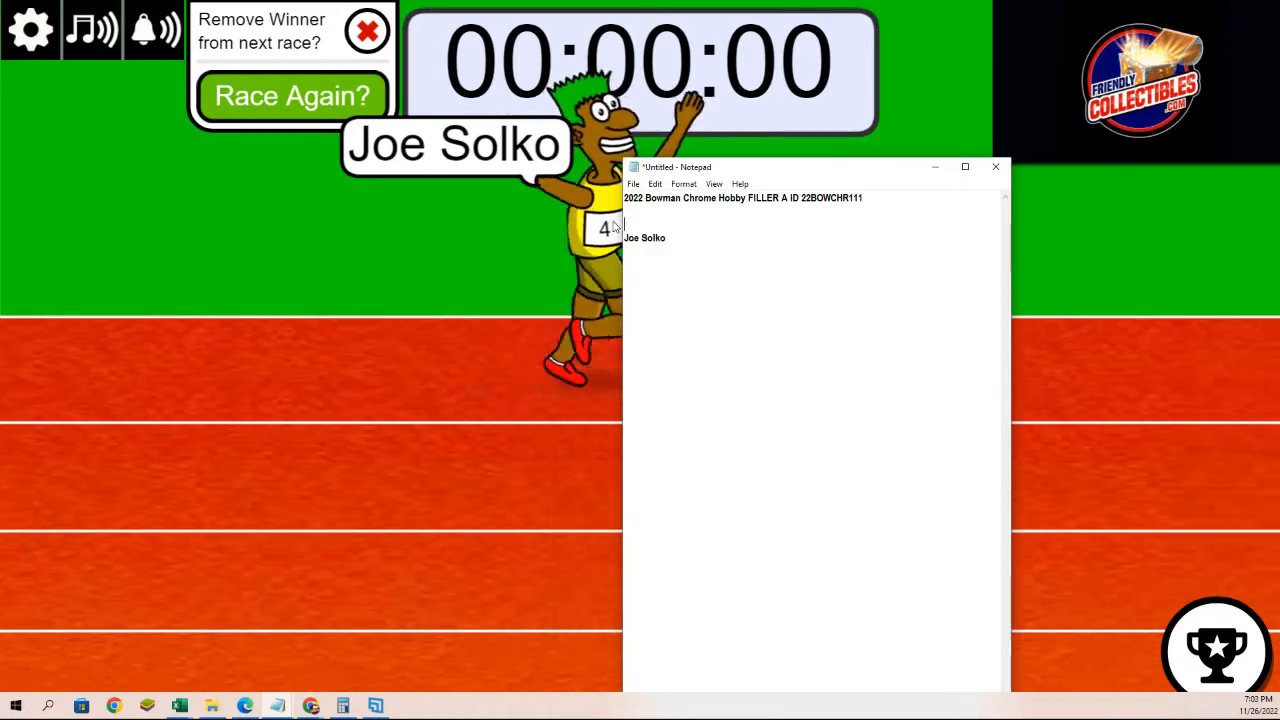
double_click(644, 237)
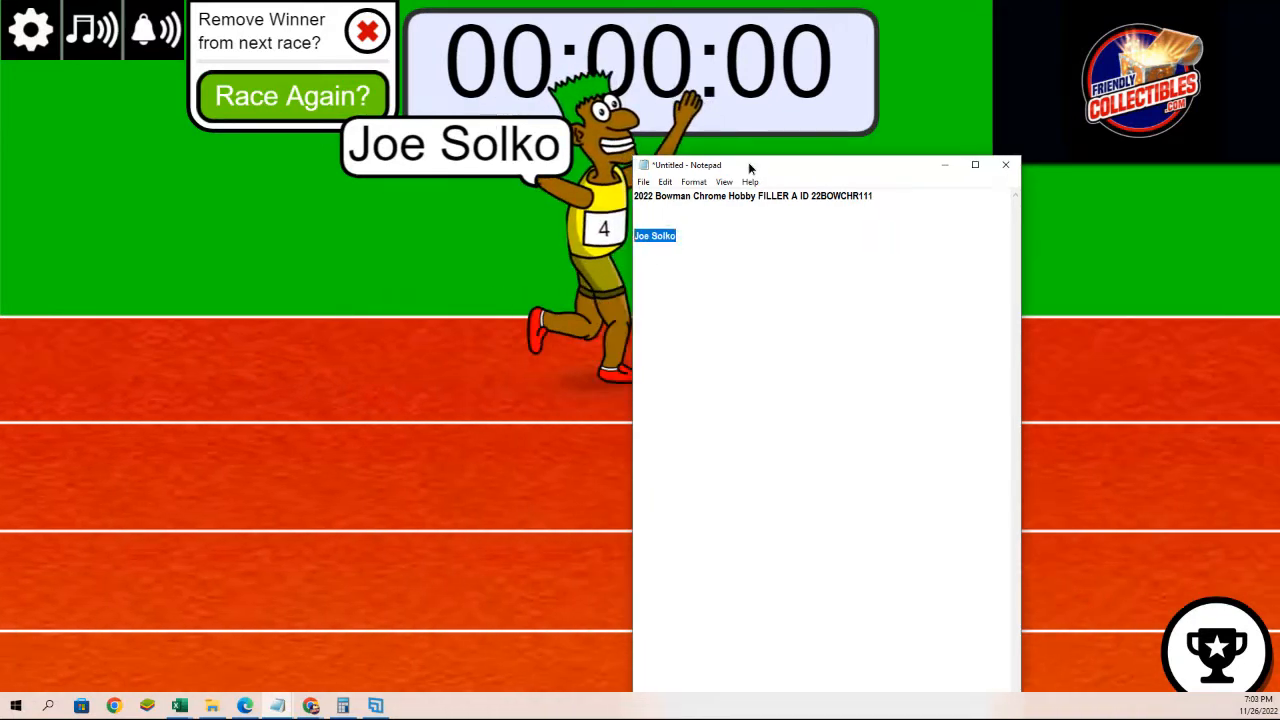
left_click(1005, 164)
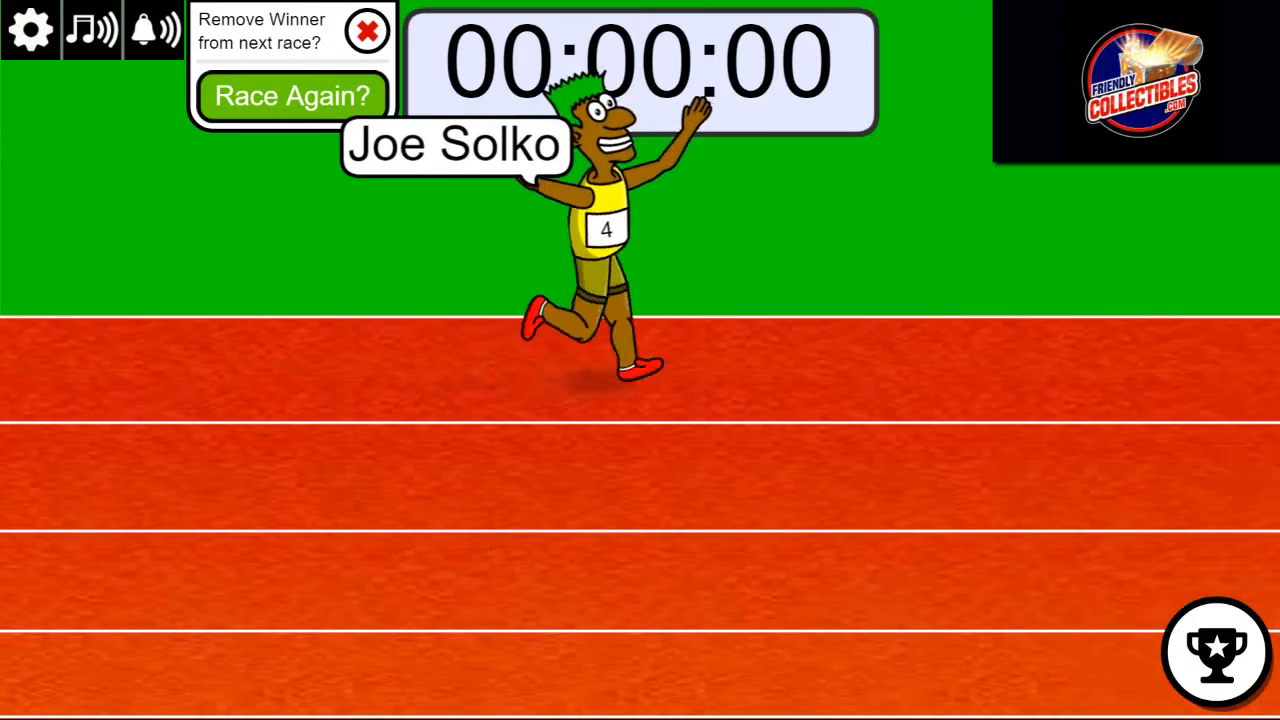